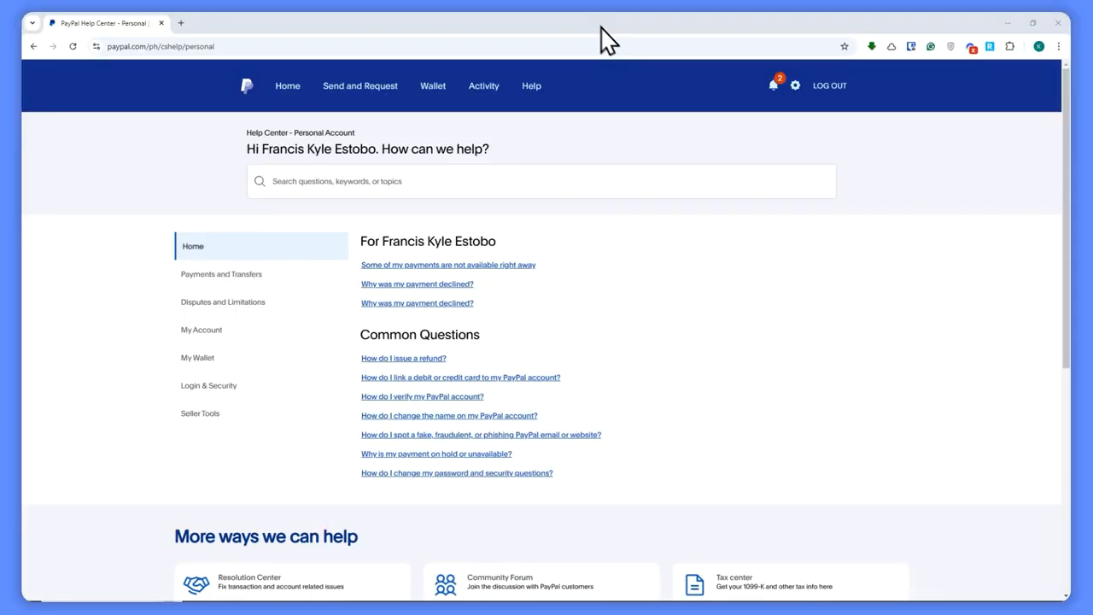
mouse_move(755, 126)
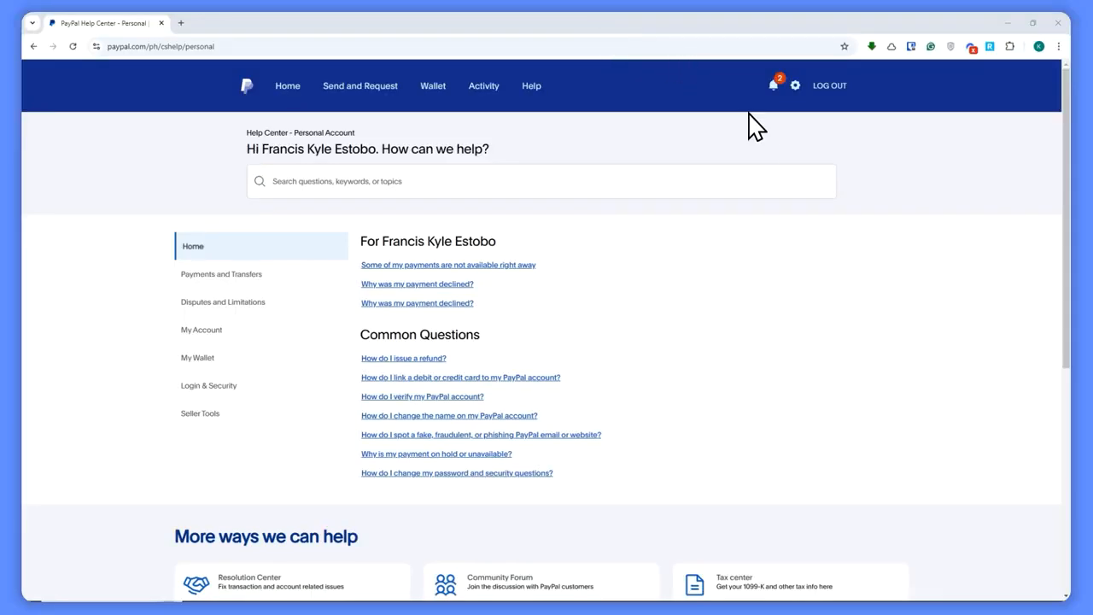
mouse_move(755, 135)
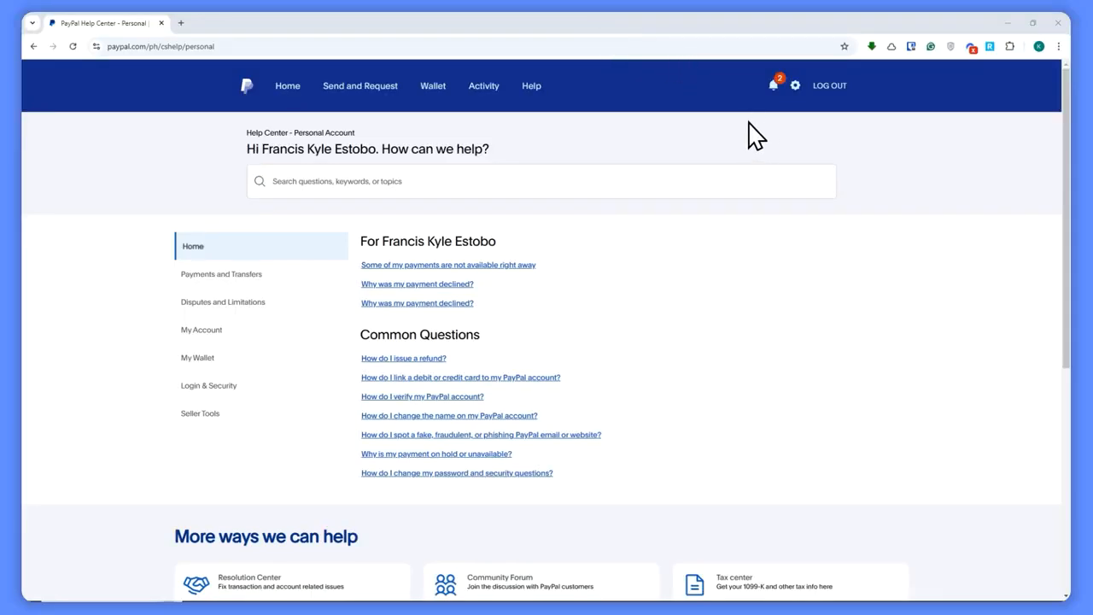
mouse_move(737, 127)
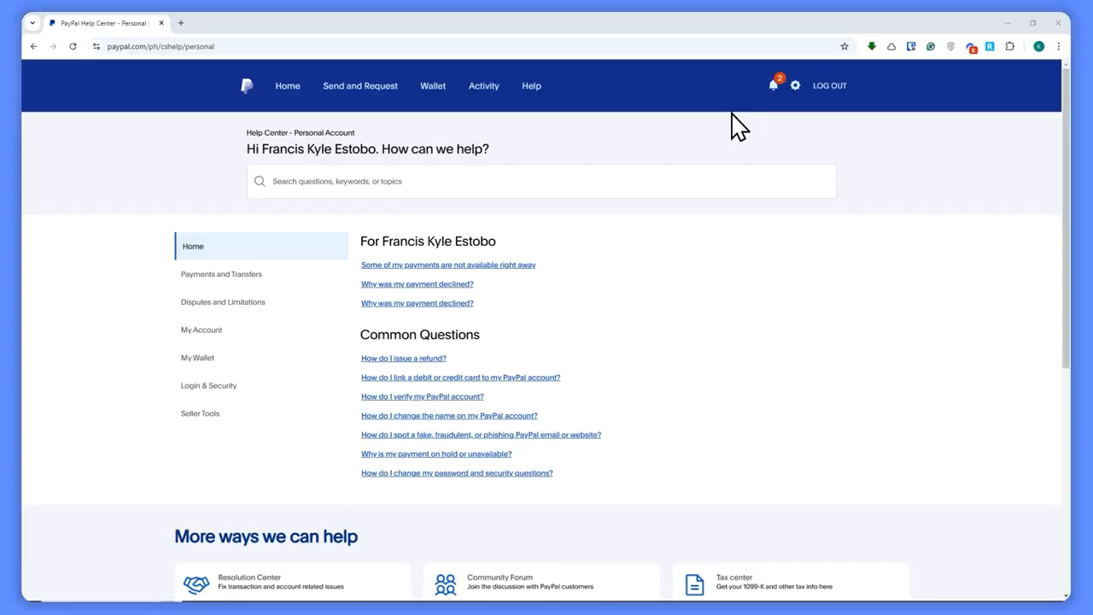
mouse_move(718, 120)
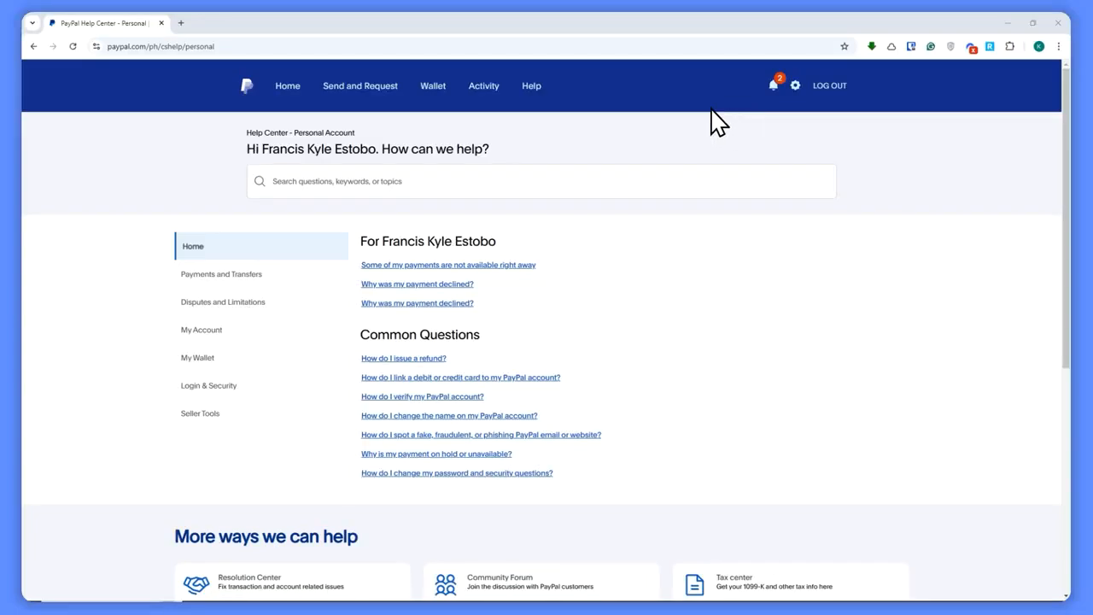
mouse_move(666, 132)
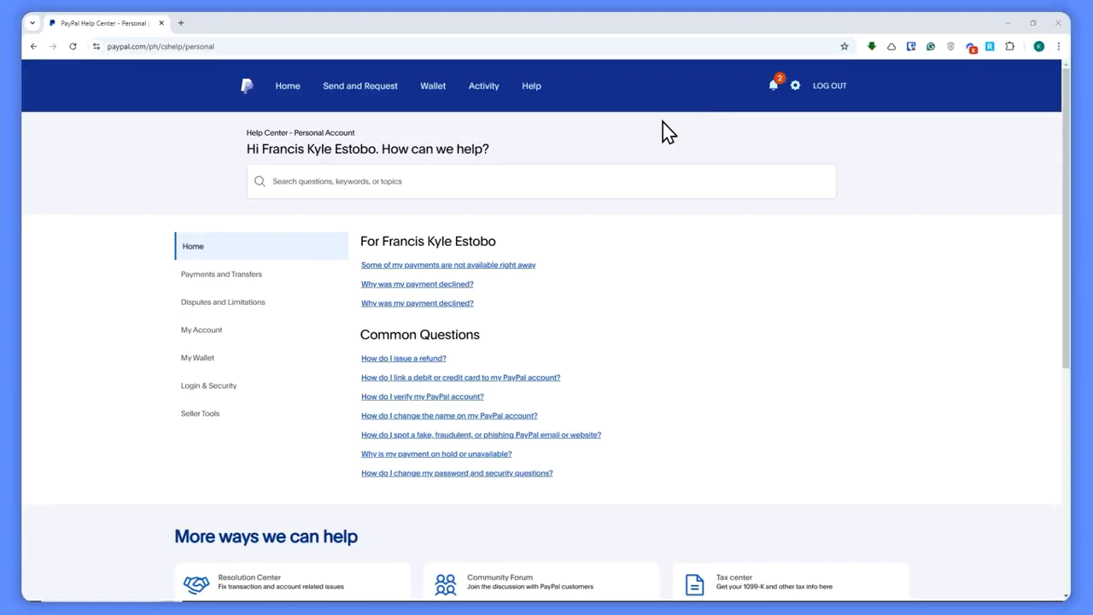
mouse_move(246, 88)
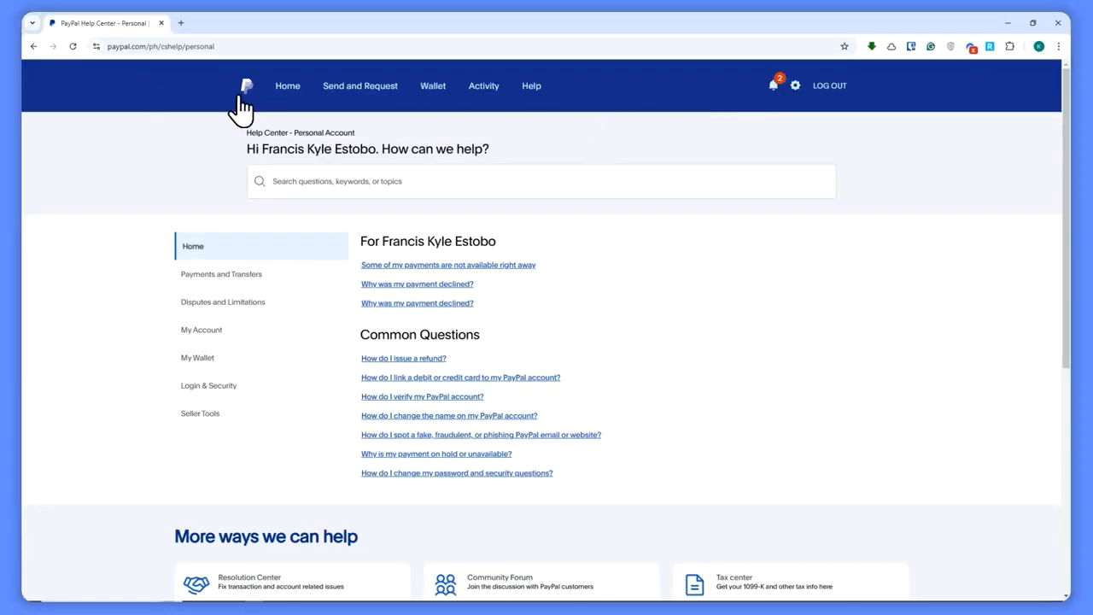
mouse_move(153, 79)
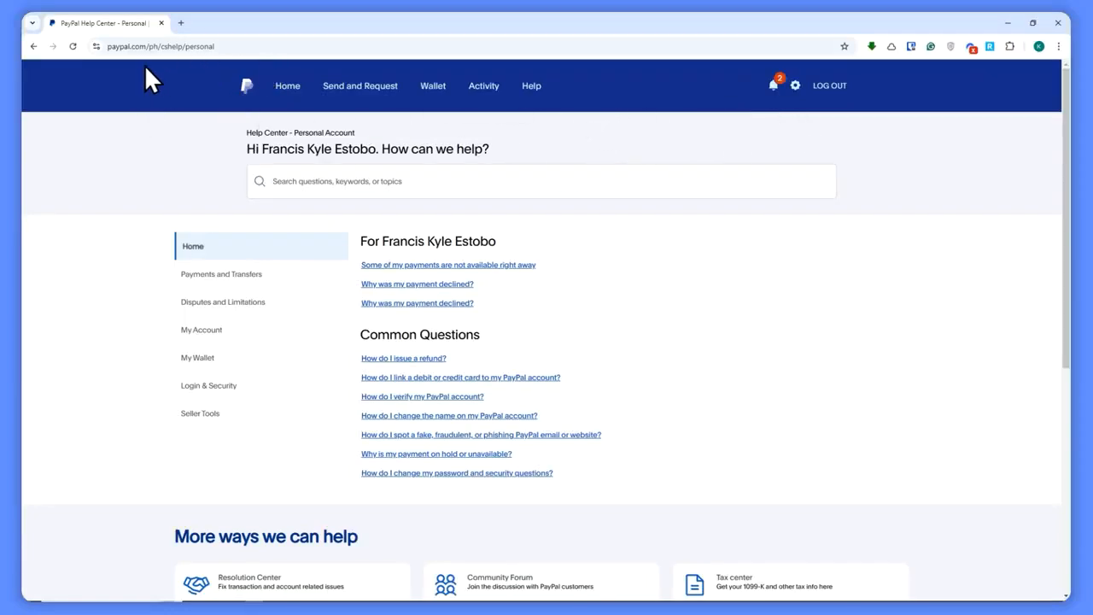
mouse_move(572, 167)
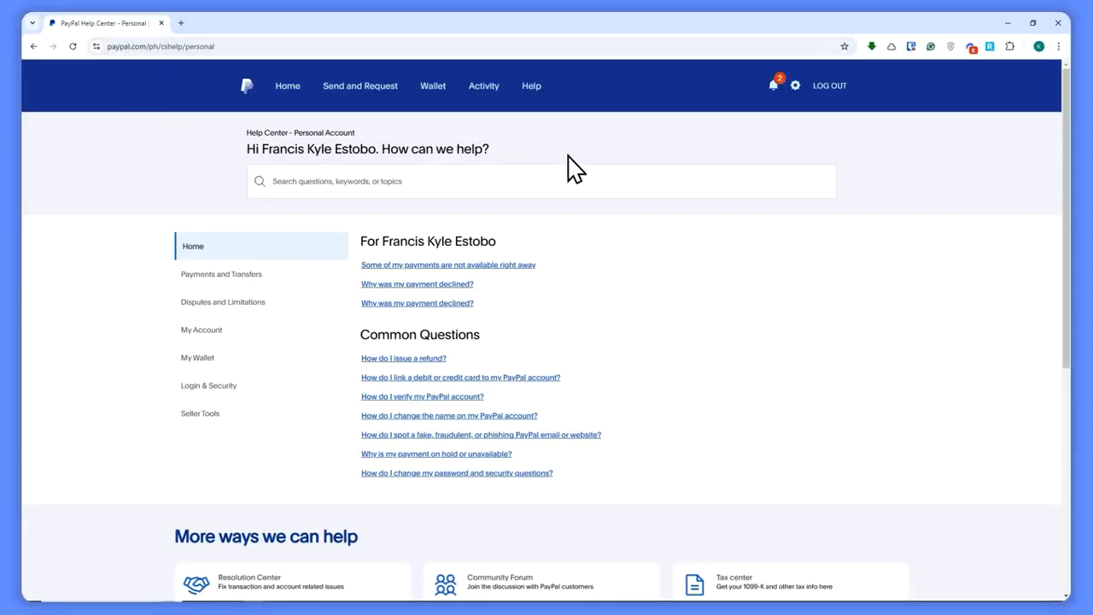
mouse_move(555, 220)
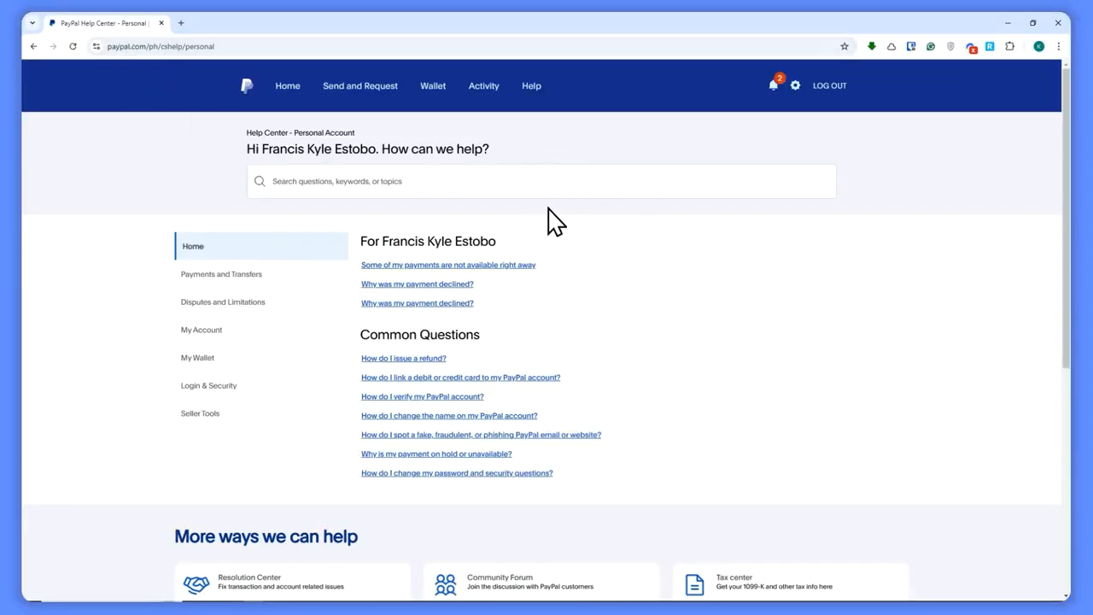
mouse_move(568, 244)
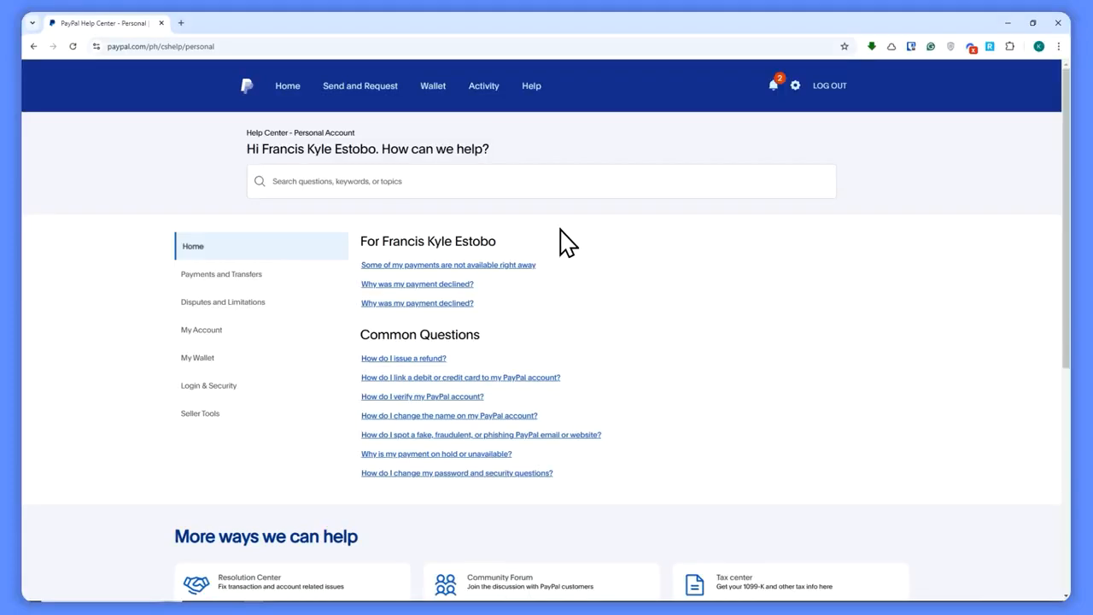
Step: Reload the Help Center, then open Message Center's latest Customer Support thread
click(531, 86)
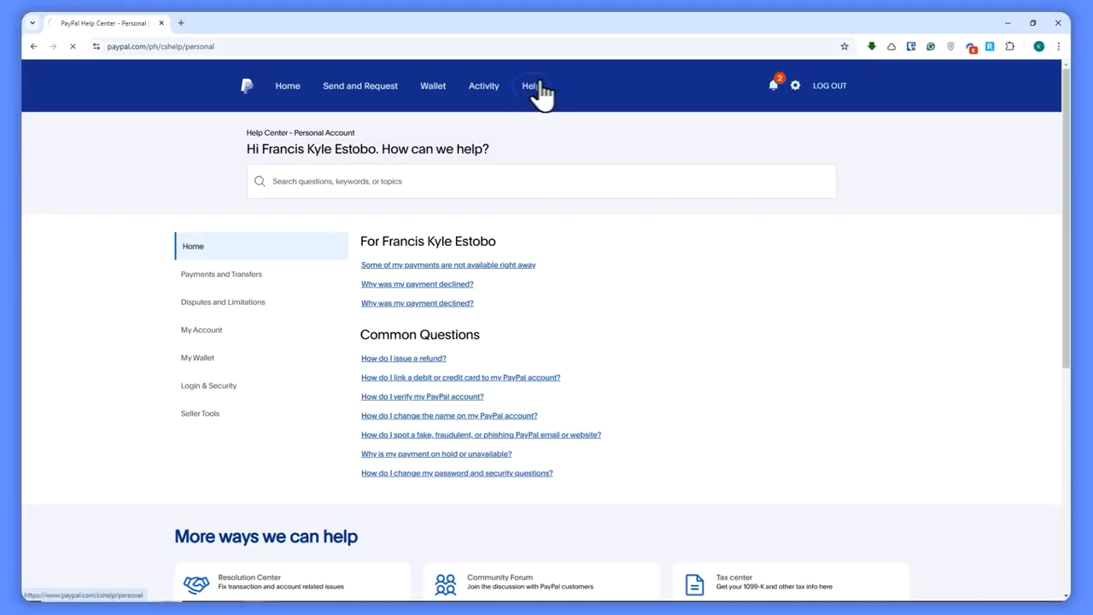
click(530, 86)
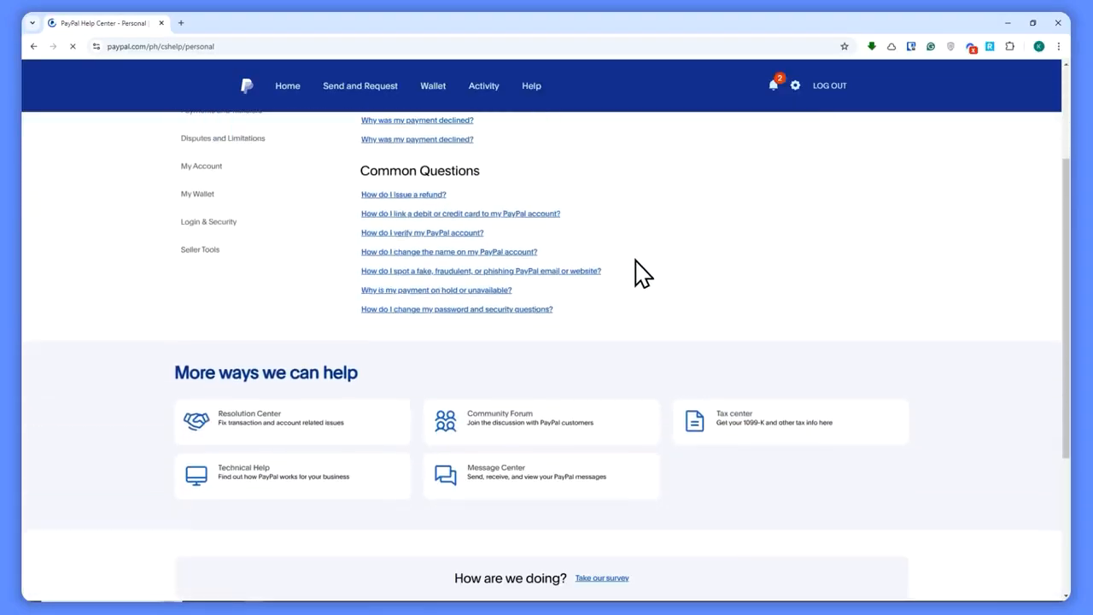
scroll(down, 3)
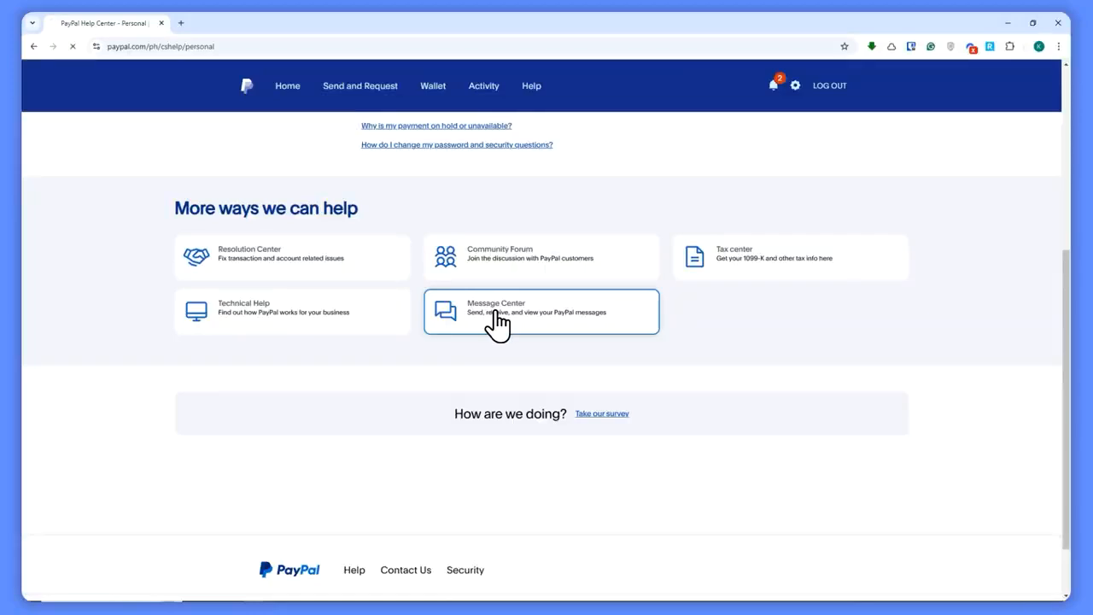
click(540, 311)
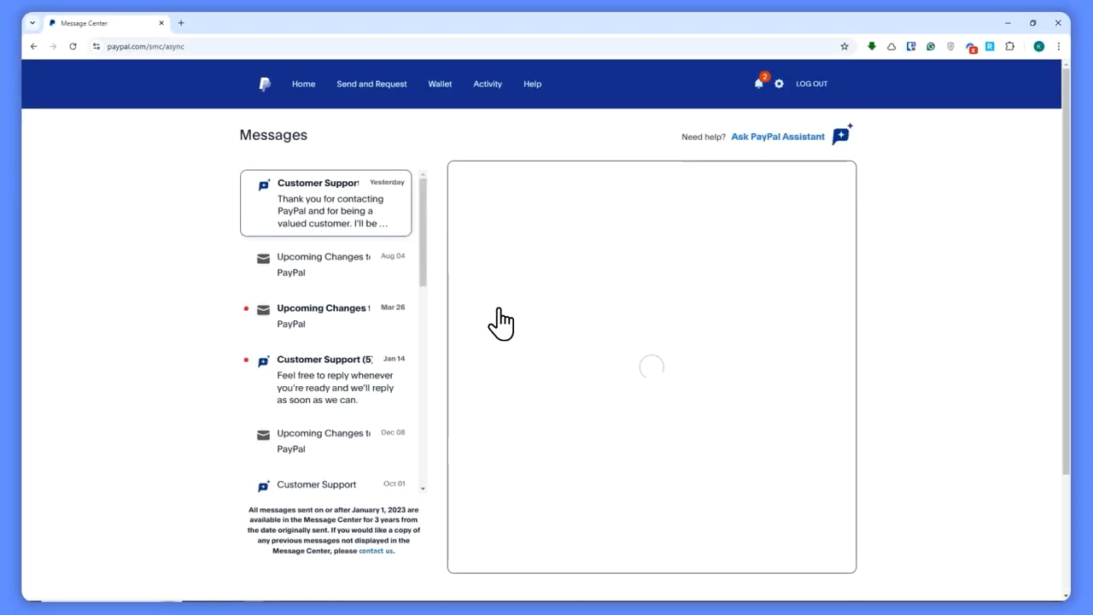
click(777, 137)
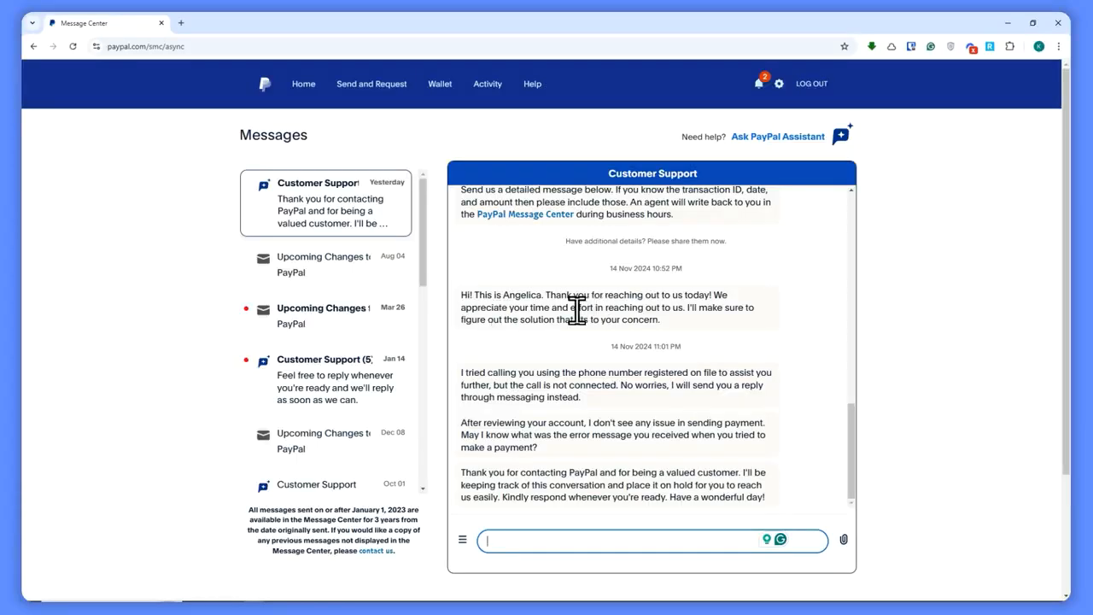
mouse_move(691, 291)
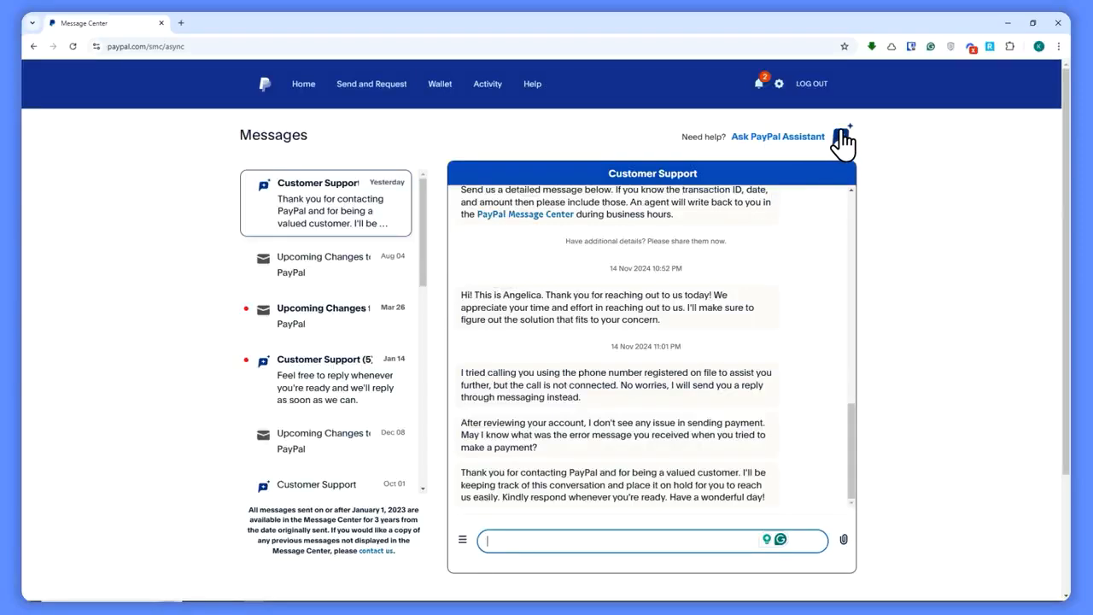
click(845, 137)
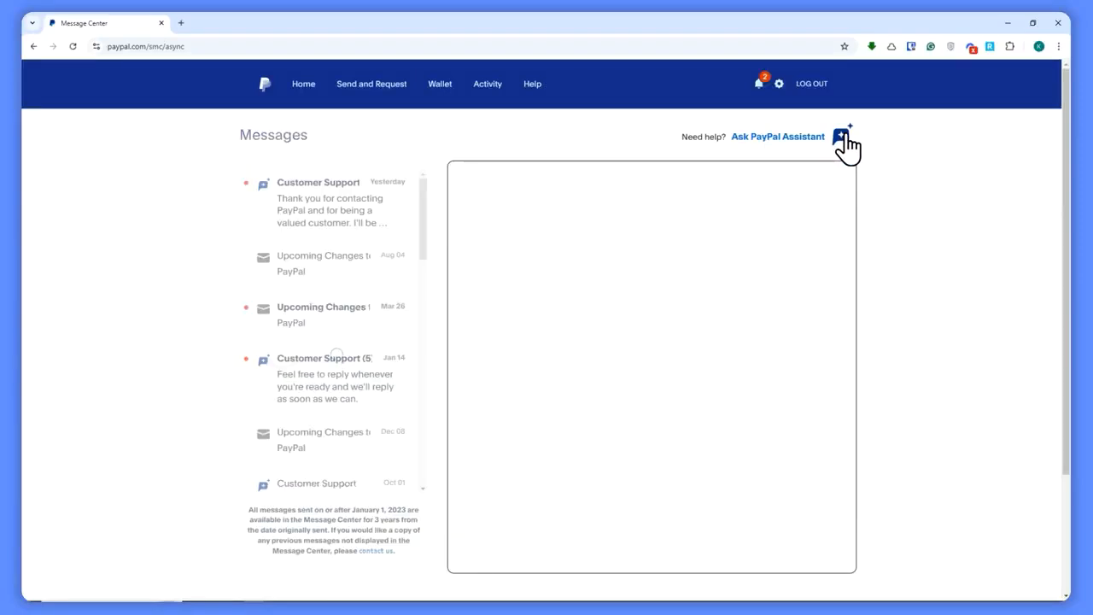
click(844, 137)
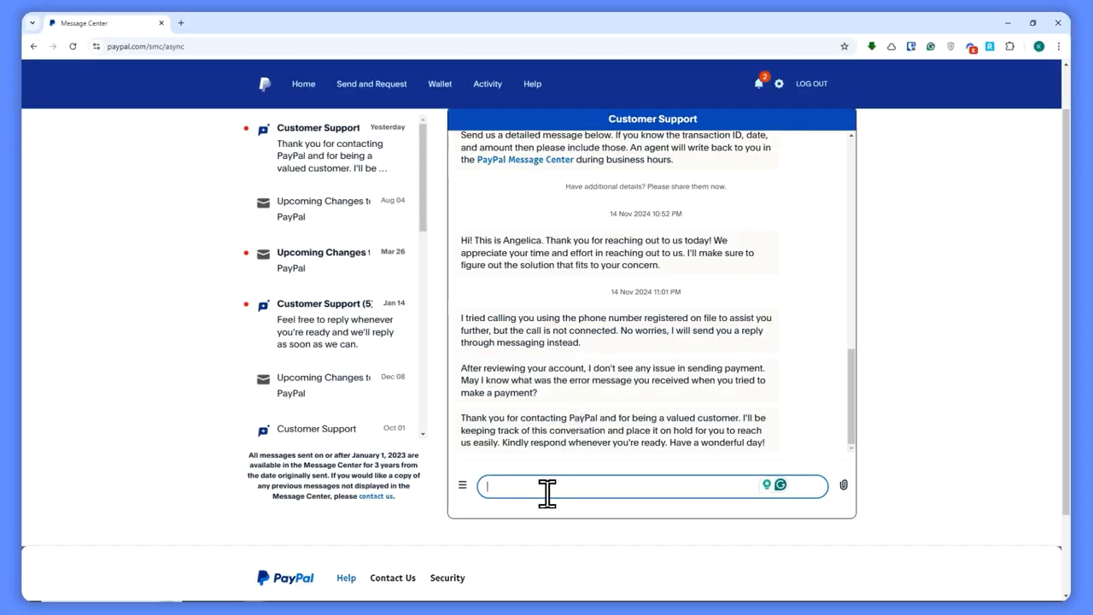
Step: Draft 'My account is permanently limited. I need you to fix this. Please help me.' unsent
text(My)
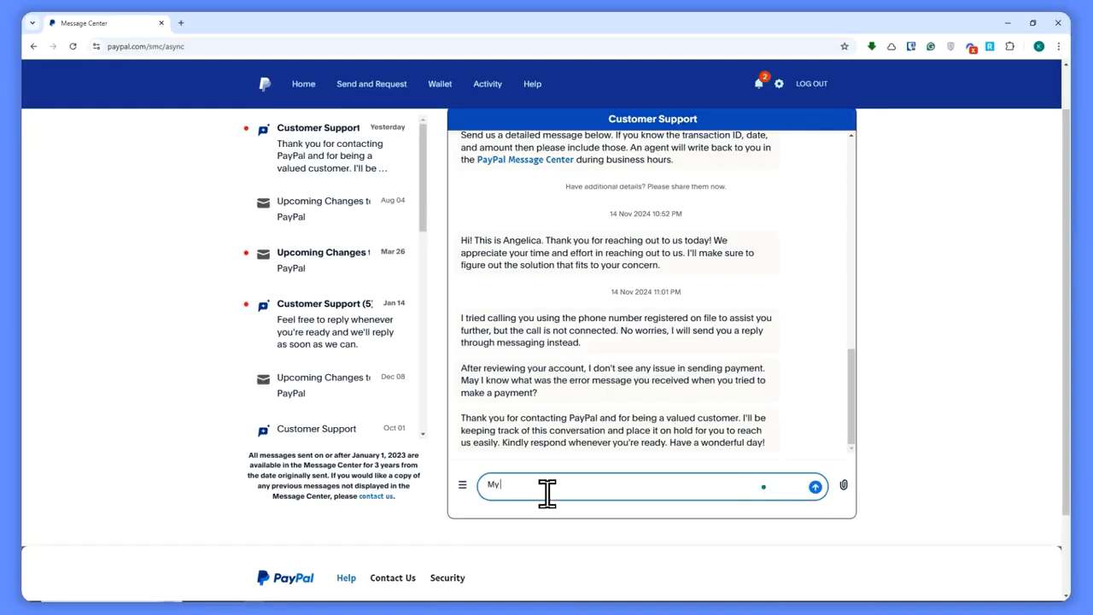
text(account is)
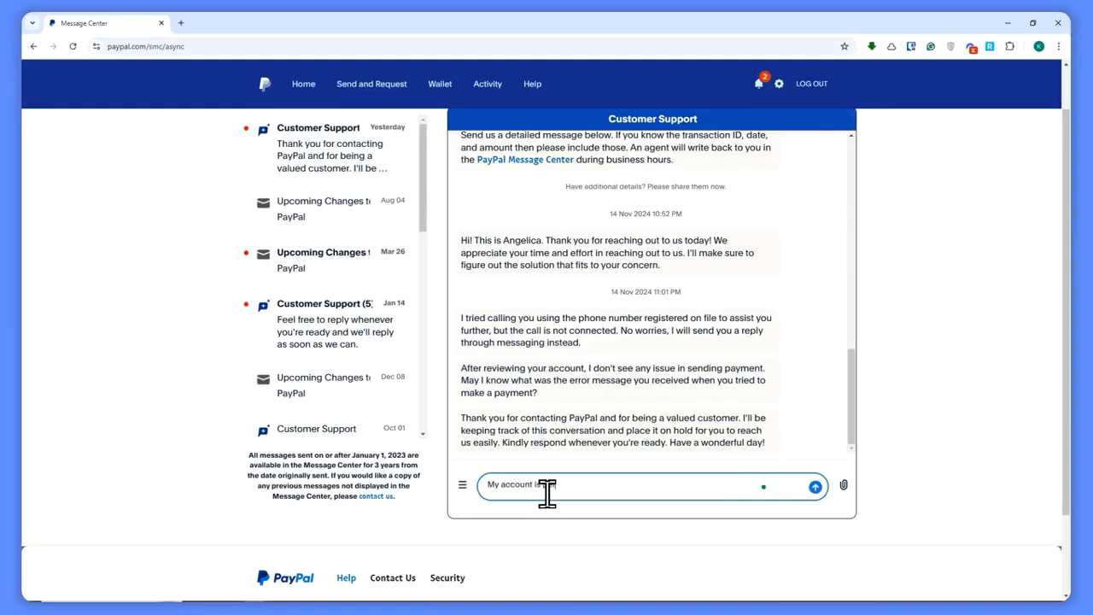
text(permanently d)
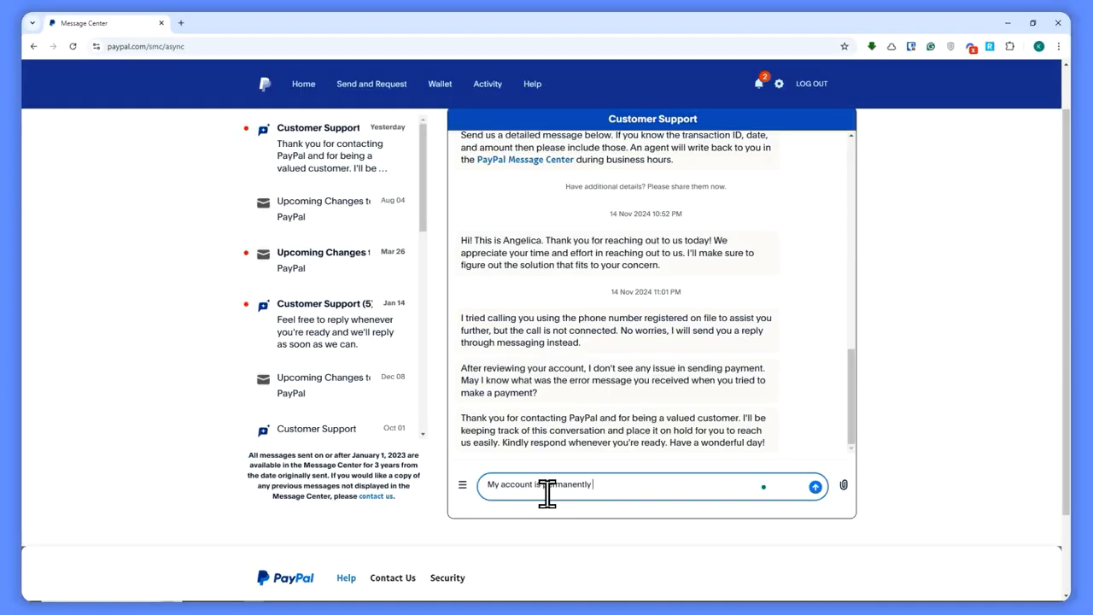
text(limitedd.)
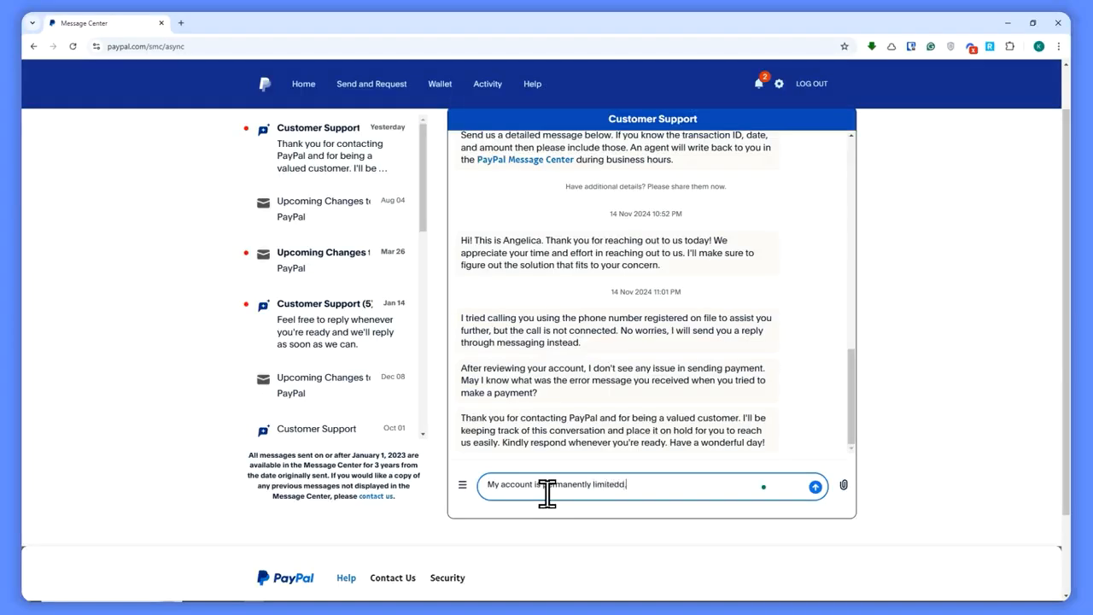
key(backspace)
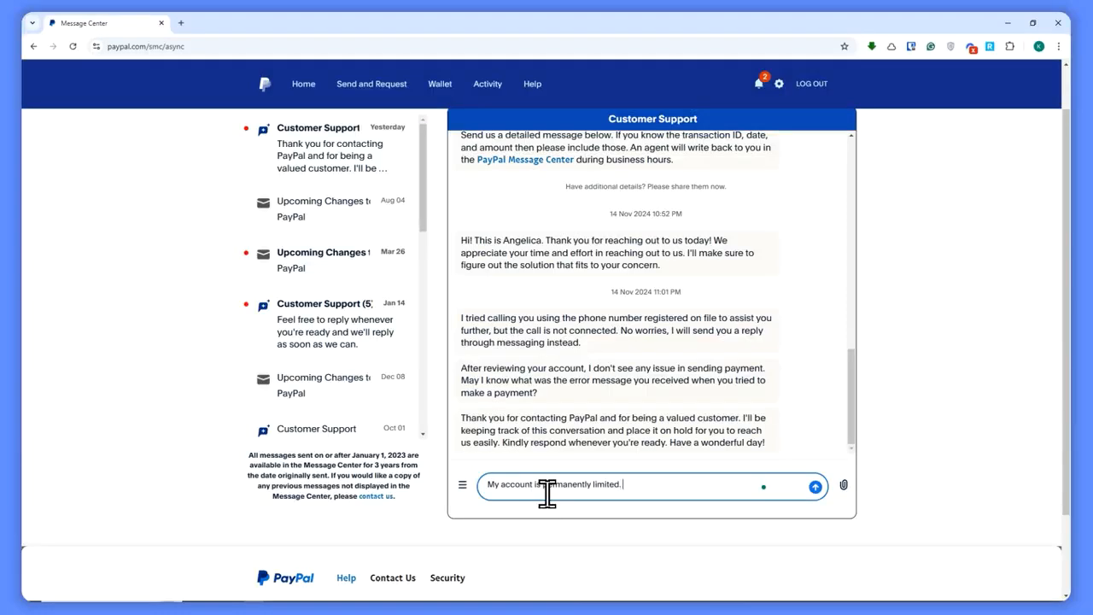
text(I nn)
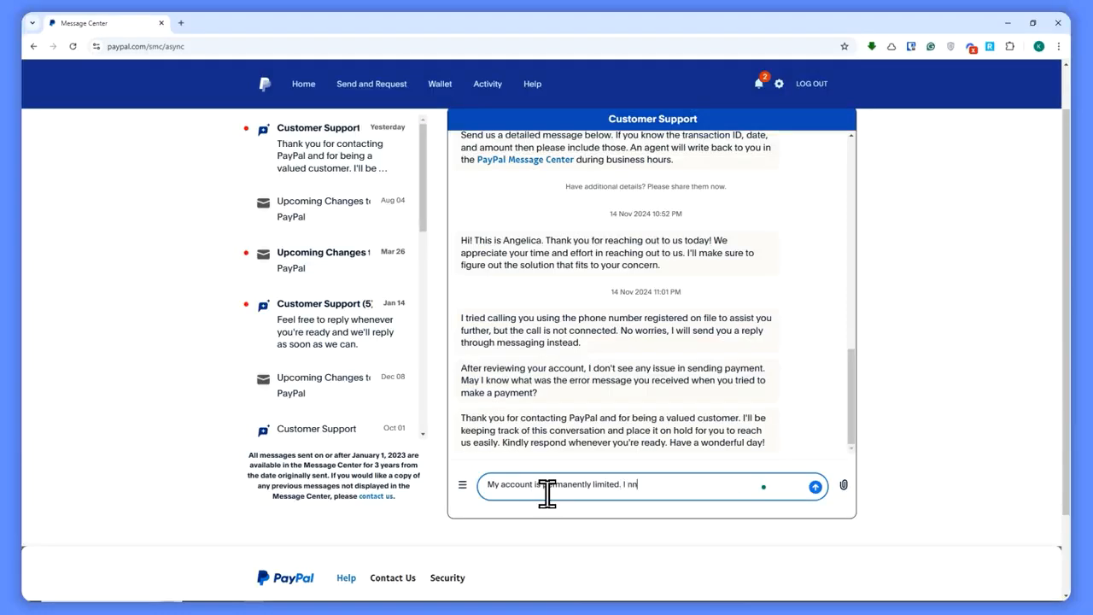
text(need you to fix t)
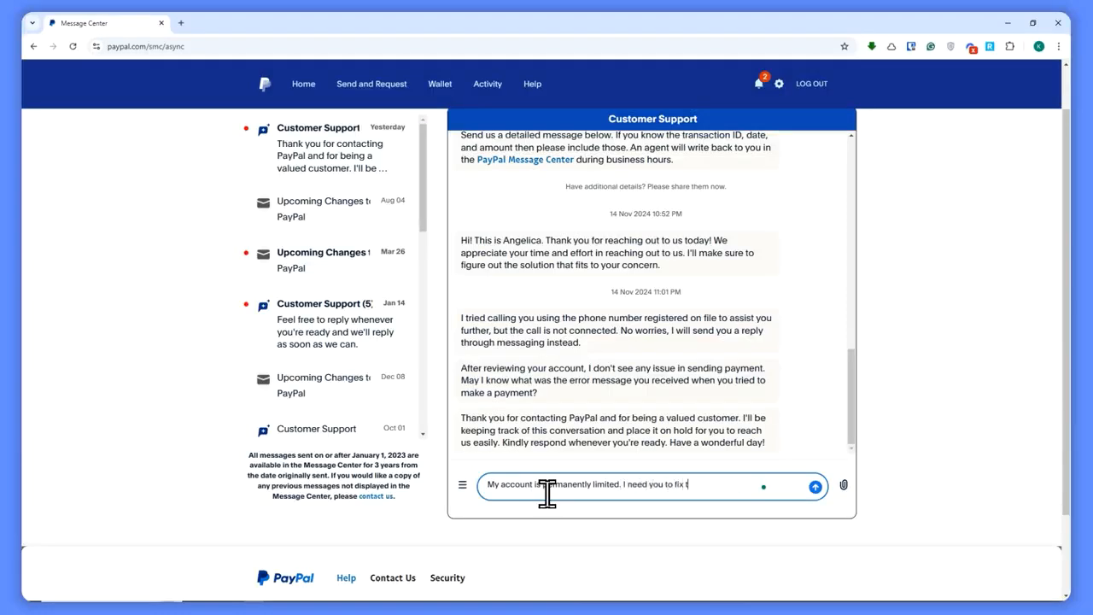
text(his.)
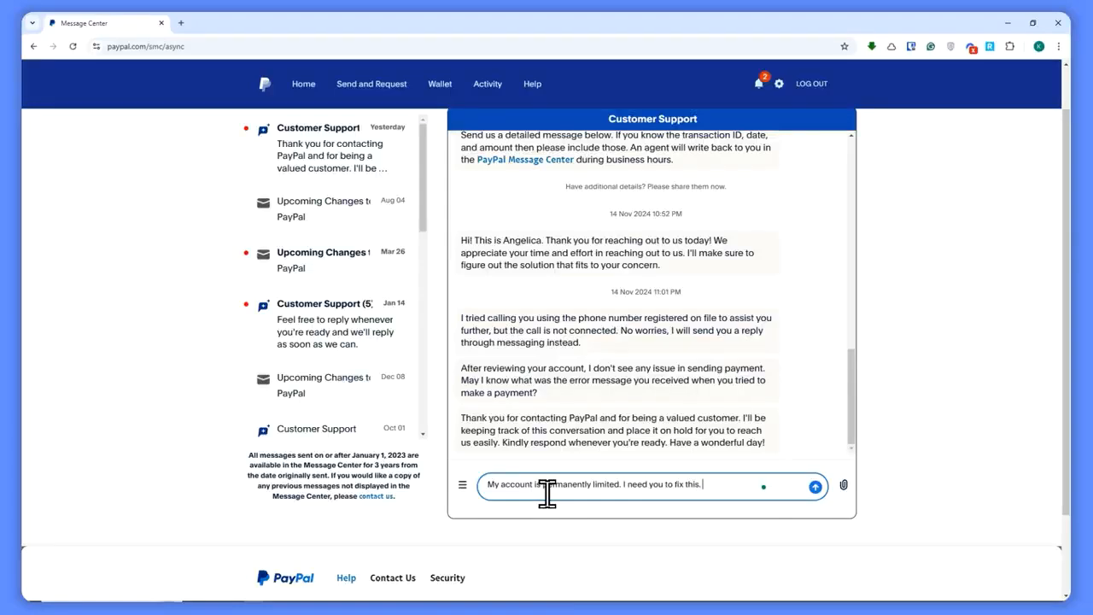
text(Please help me.)
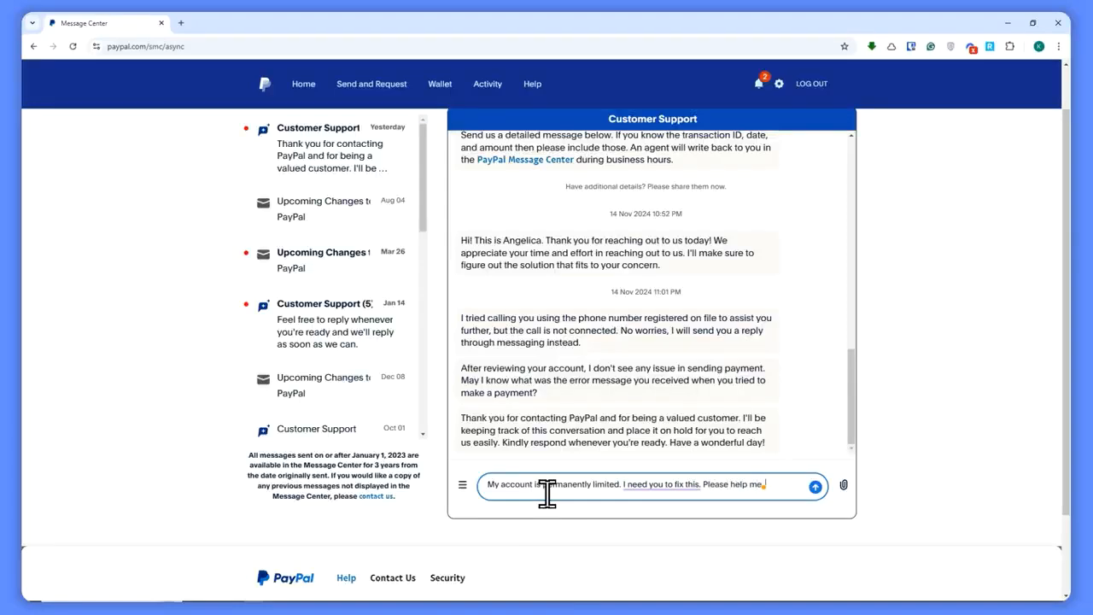
mouse_move(799, 517)
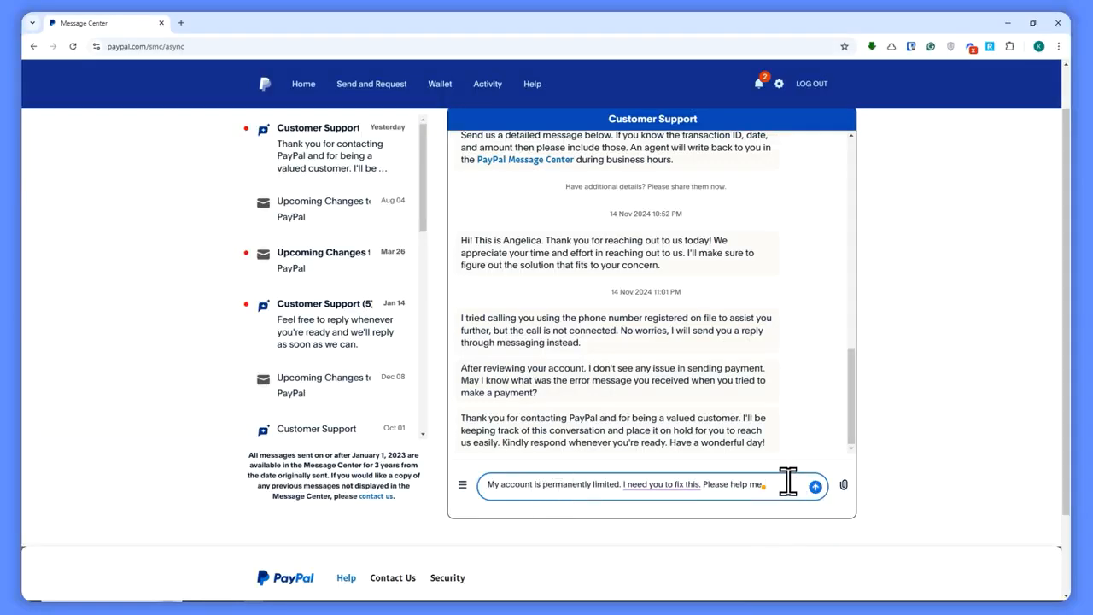
mouse_move(726, 466)
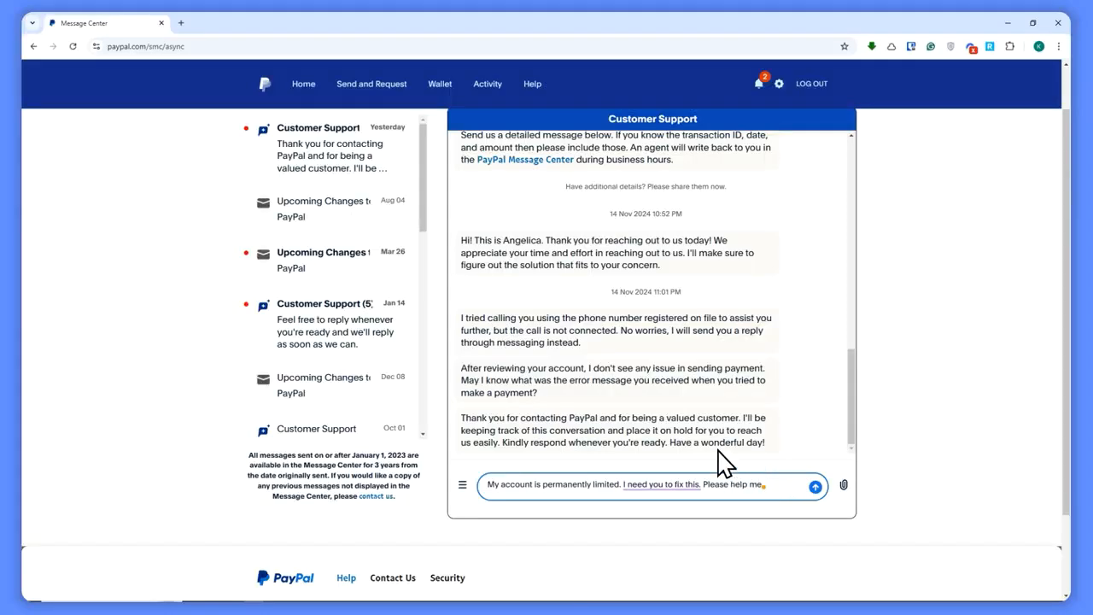
scroll(up, 3)
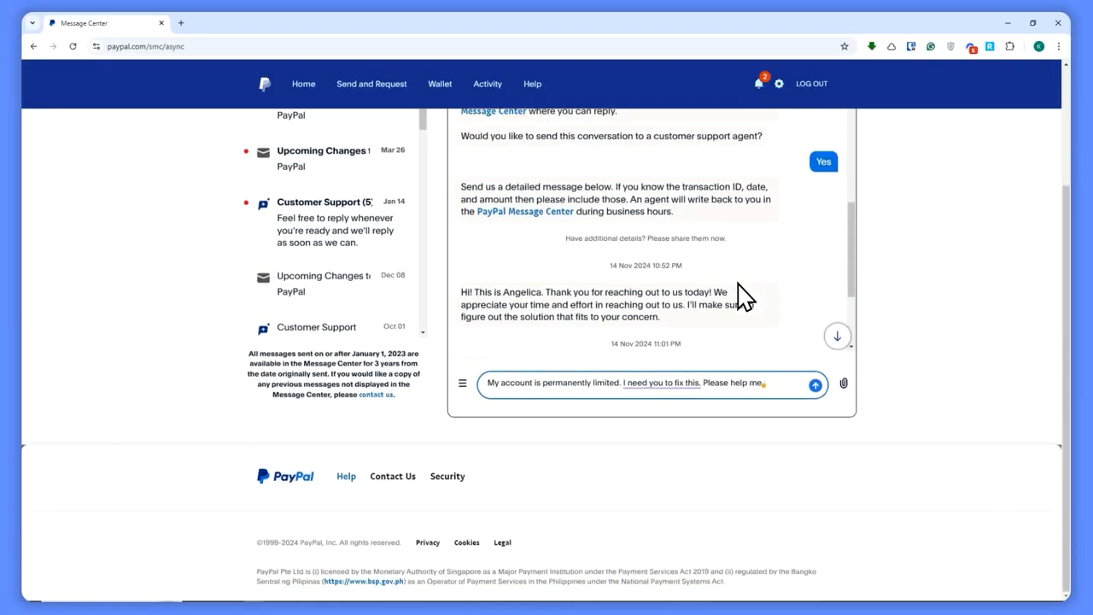
scroll(down, 3)
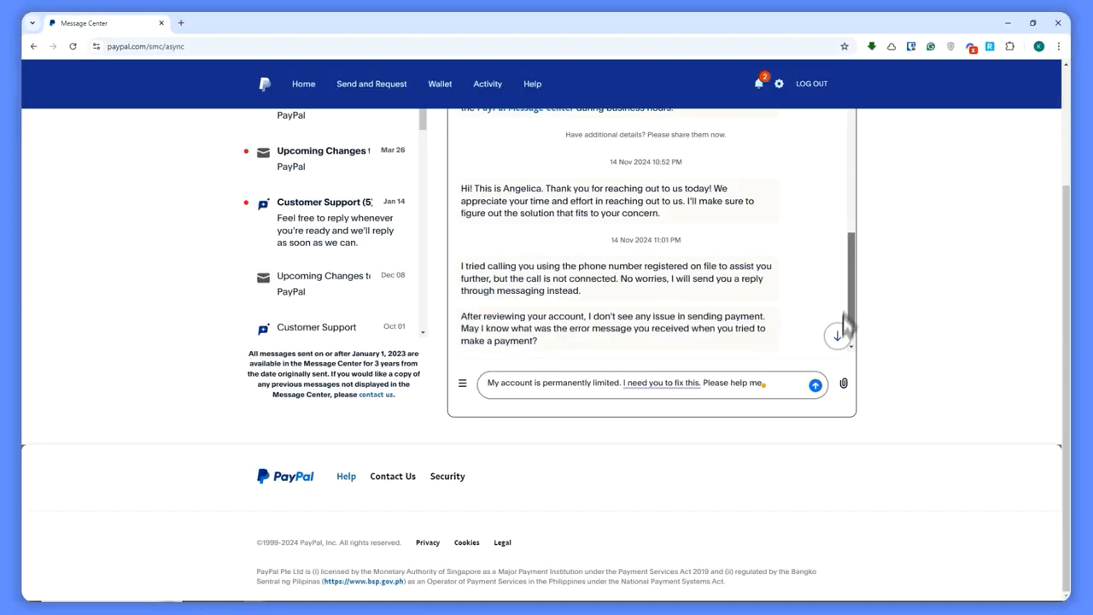
scroll(up, 3)
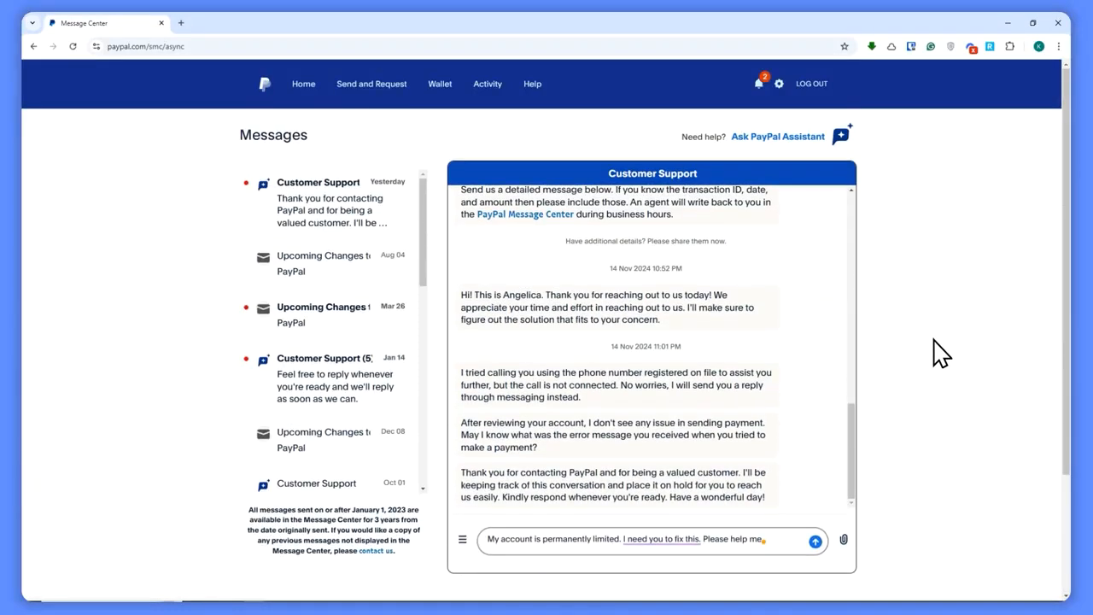
scroll(down, 3)
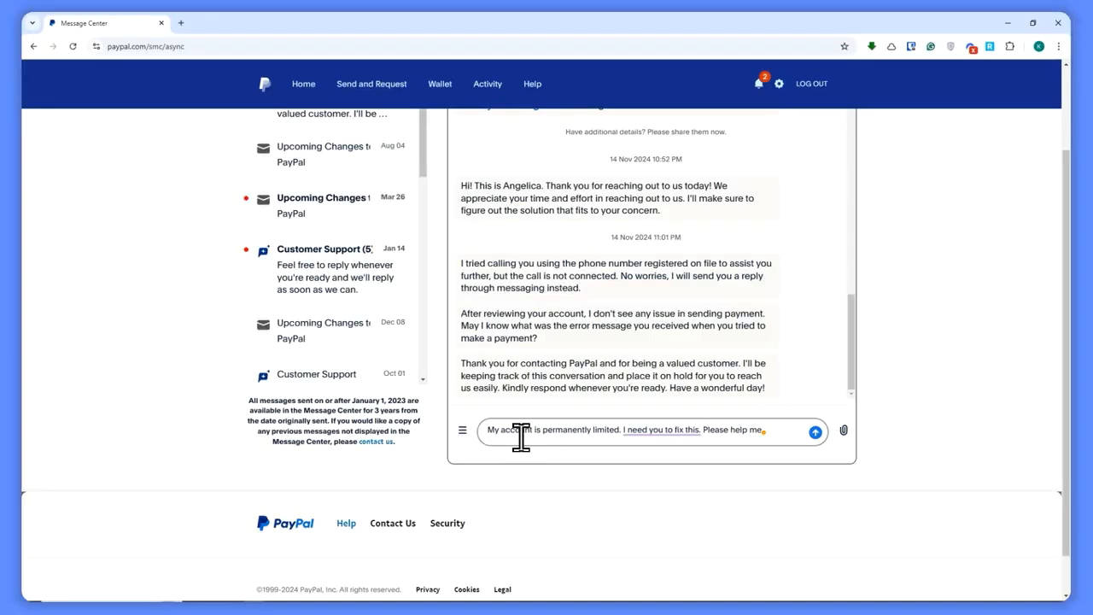
mouse_move(928, 359)
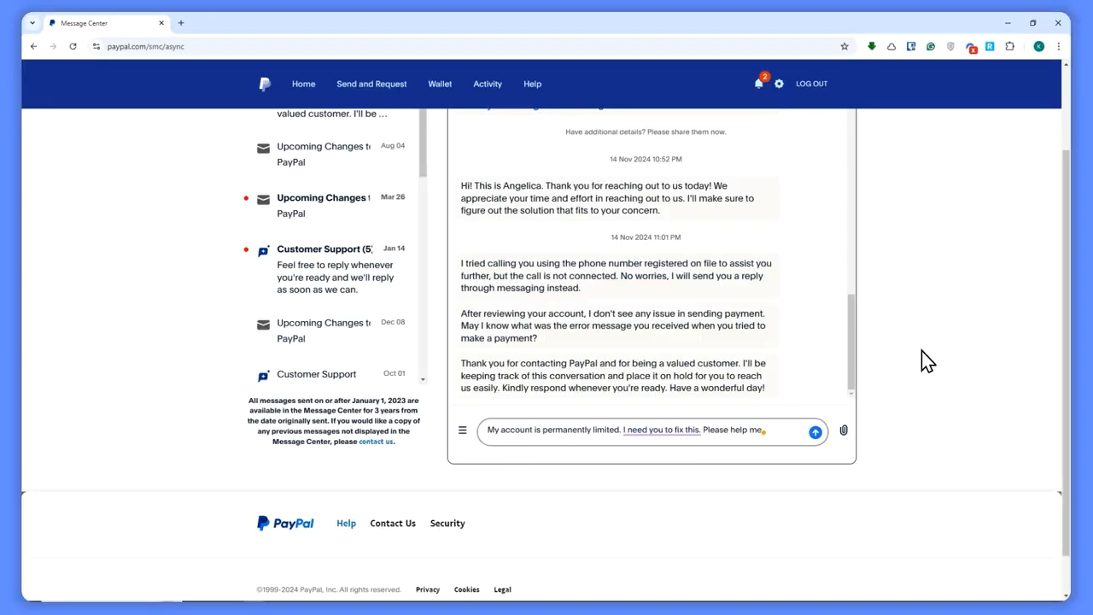
scroll(up, 3)
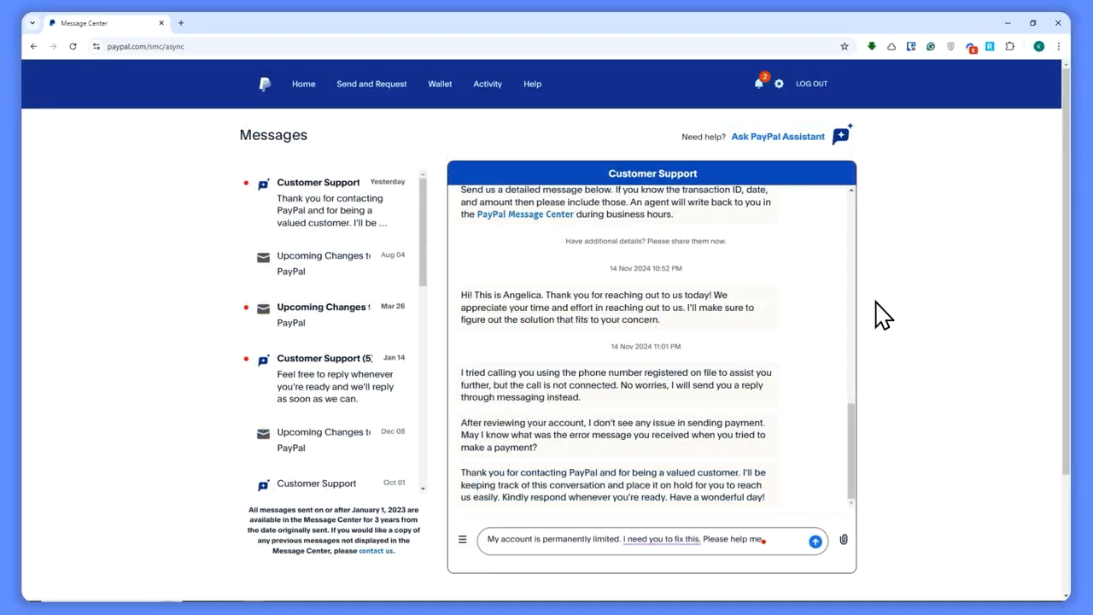
mouse_move(891, 295)
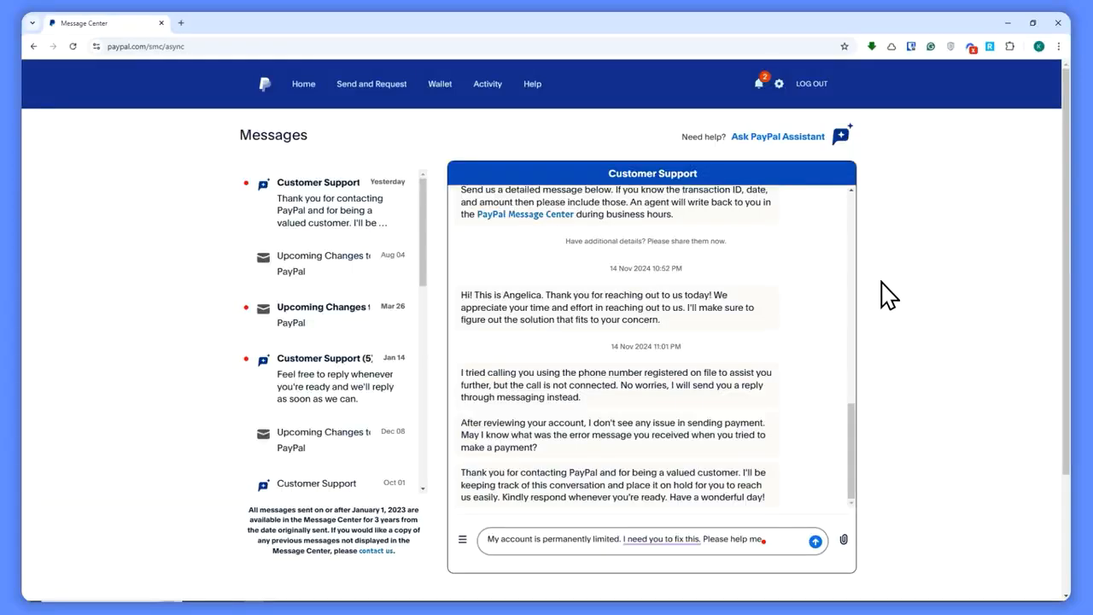
mouse_move(876, 273)
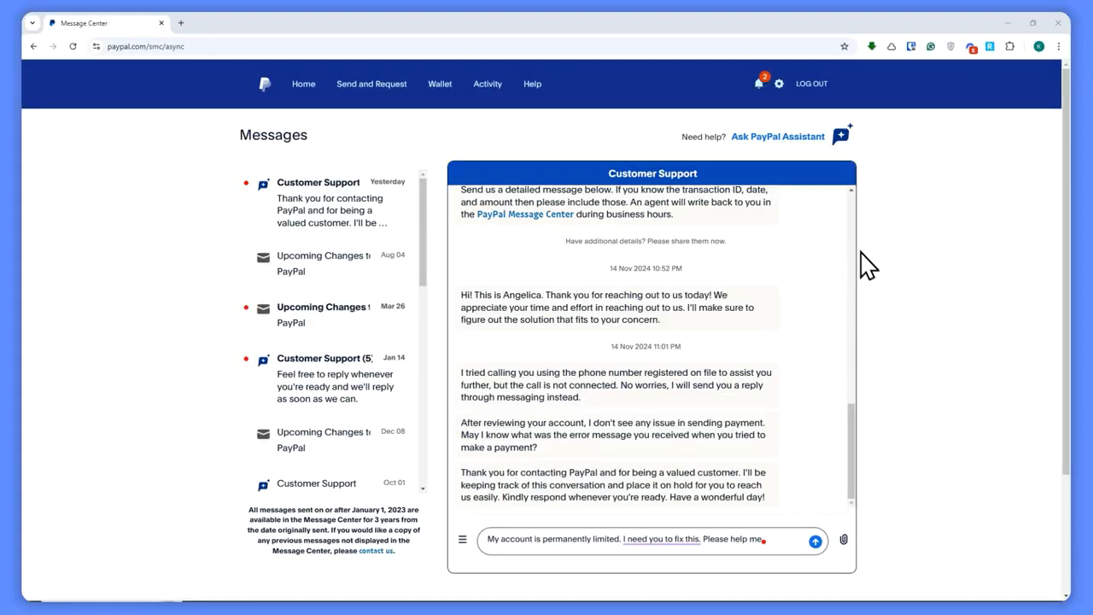
mouse_move(551, 171)
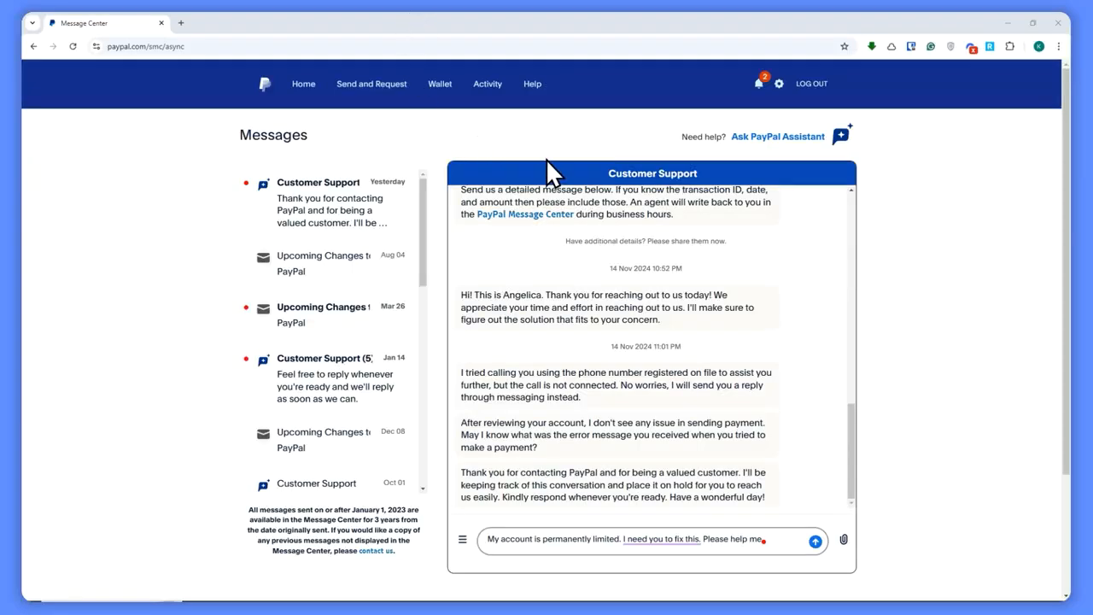
mouse_move(589, 235)
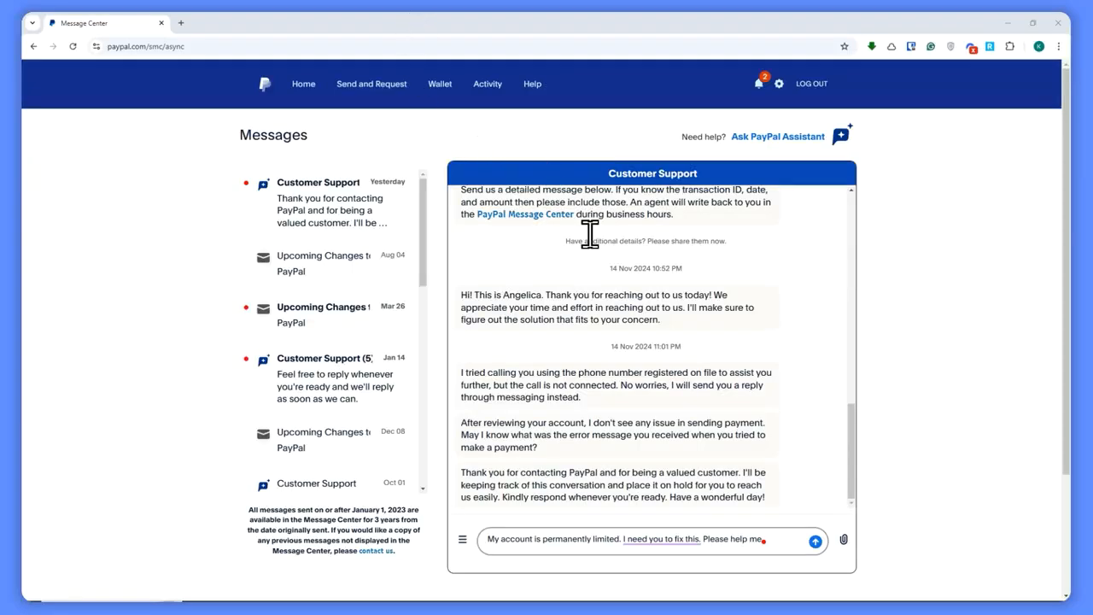